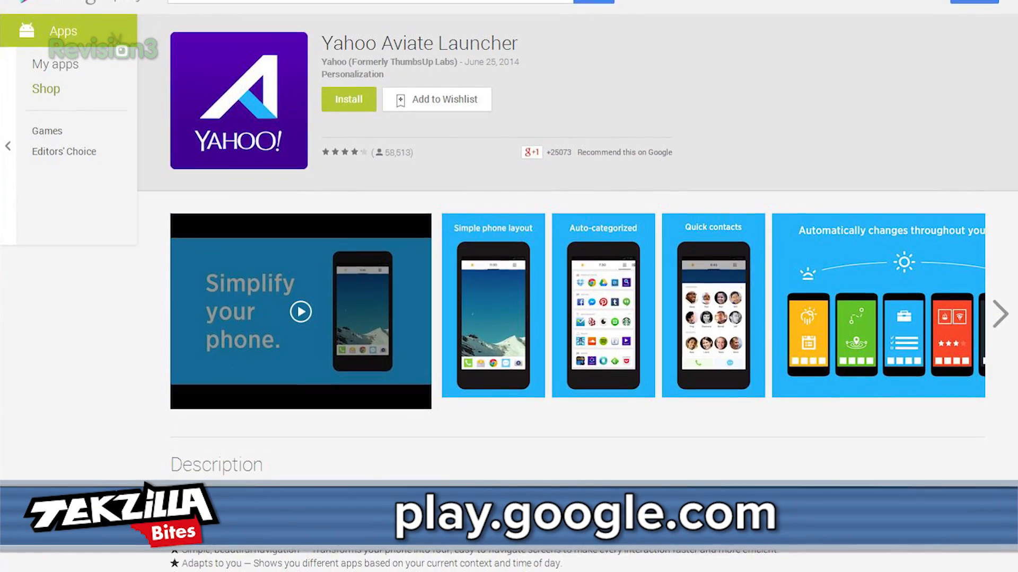
- Show the Aviate home space with the wallpaper and favorite contacts row
scroll(down, 3)
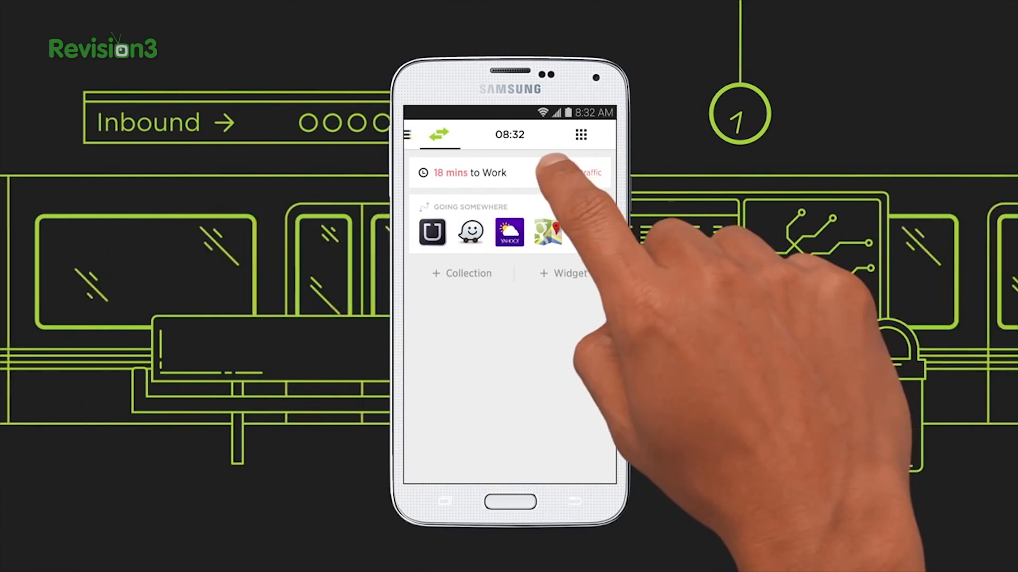
click(467, 173)
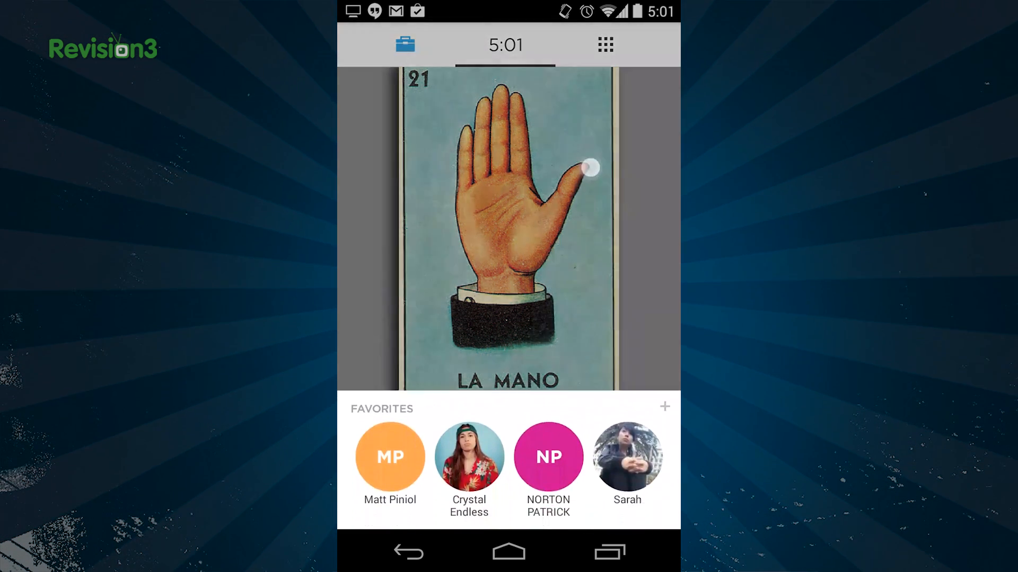
- Open a favorite's contact card, then the app collections with the Viber suggestion
click(468, 457)
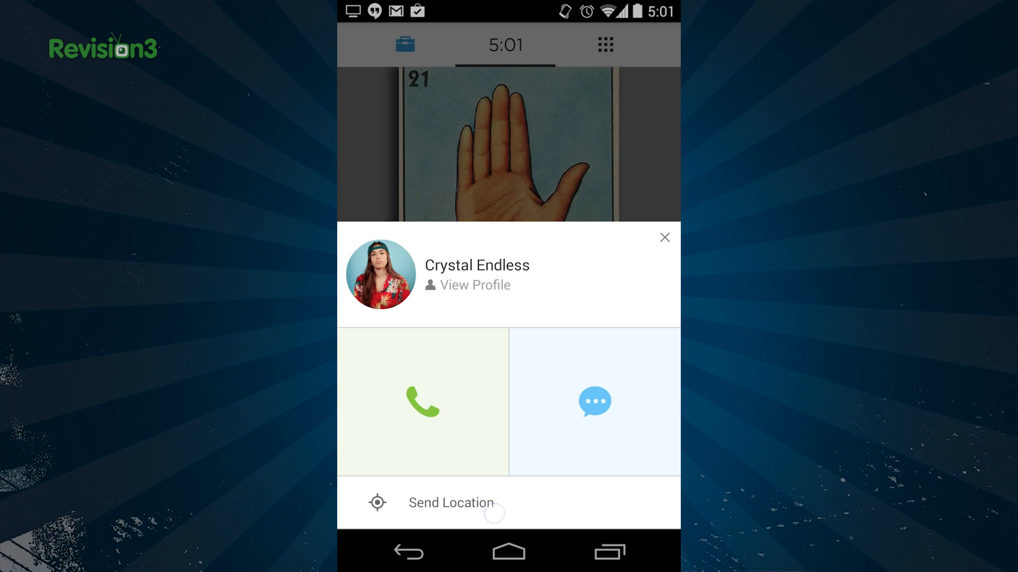
click(450, 503)
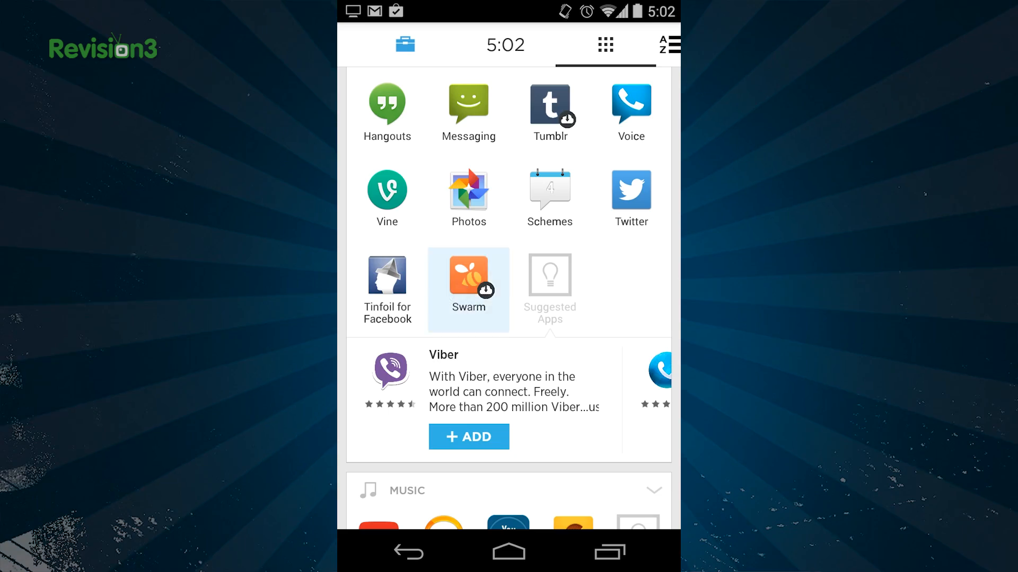
- Open the A-Z Apps list and scroll through it
click(670, 45)
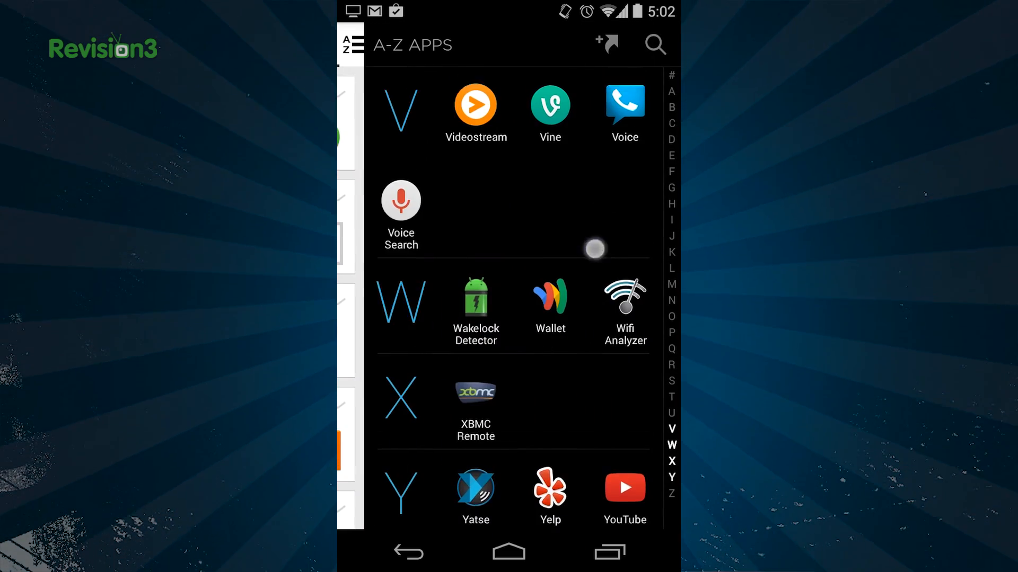
scroll(down, 3)
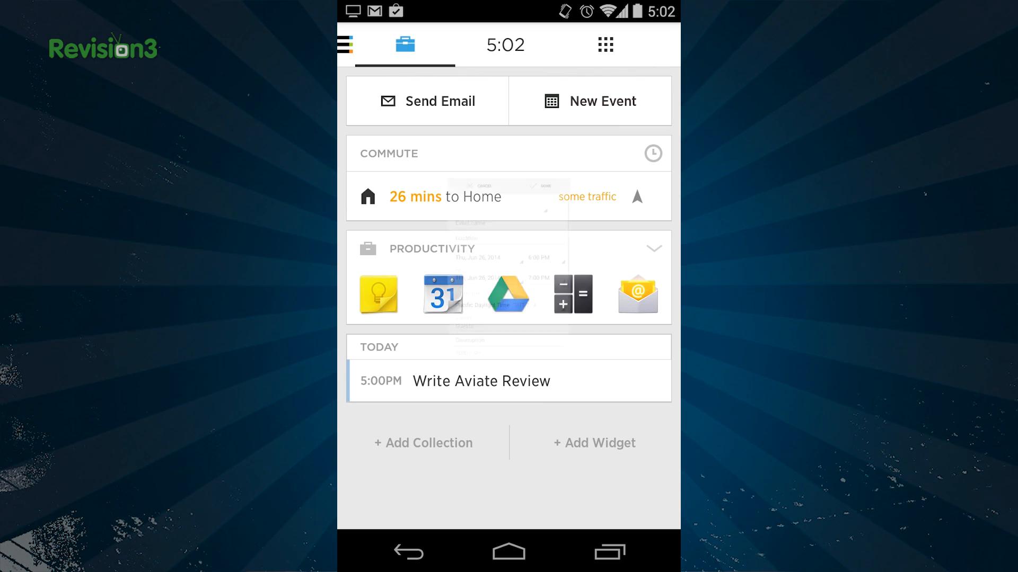
- Cancel a new event, visit Music and Work spaces, then open the Settings space
click(590, 101)
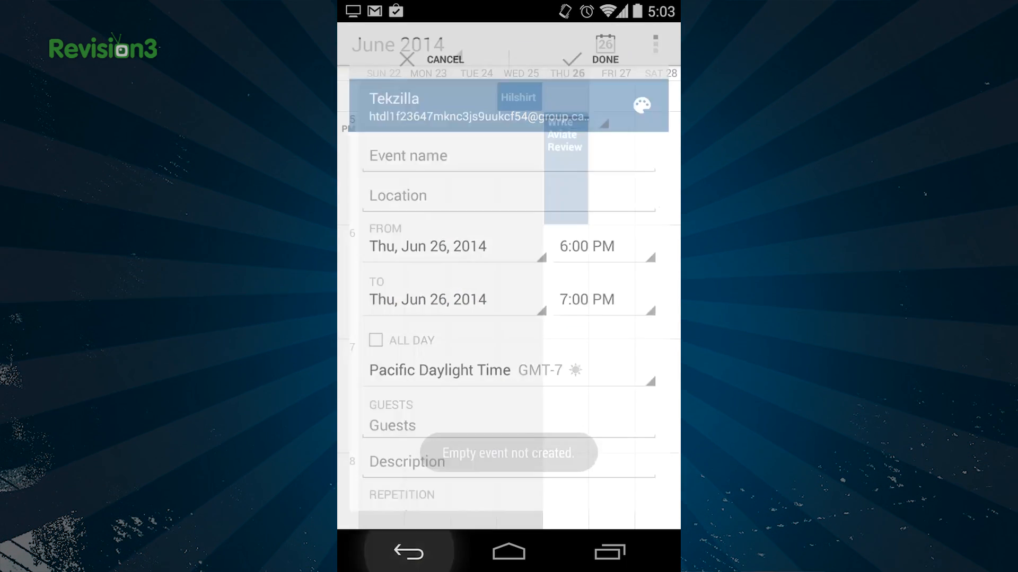
click(411, 55)
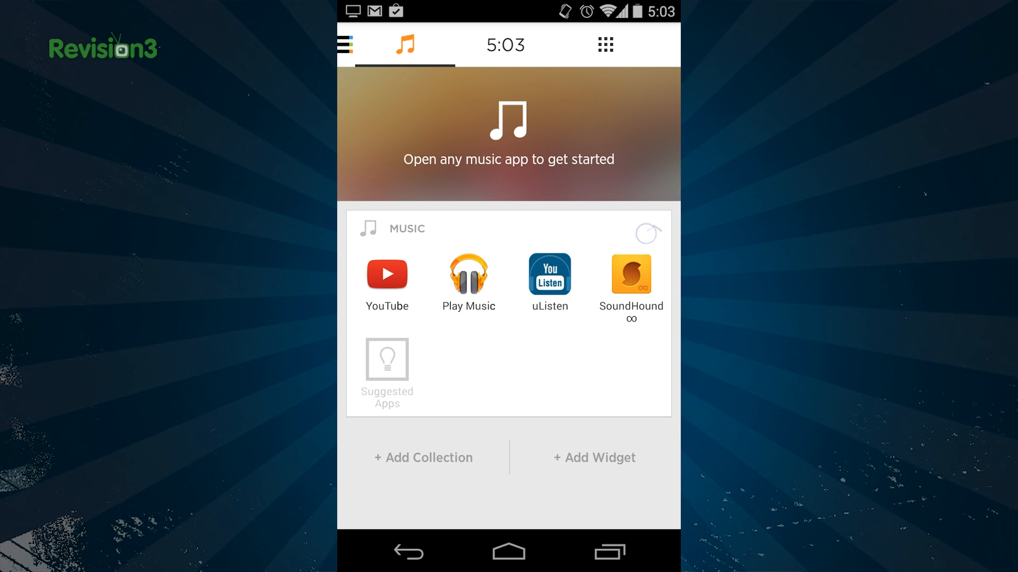
click(468, 274)
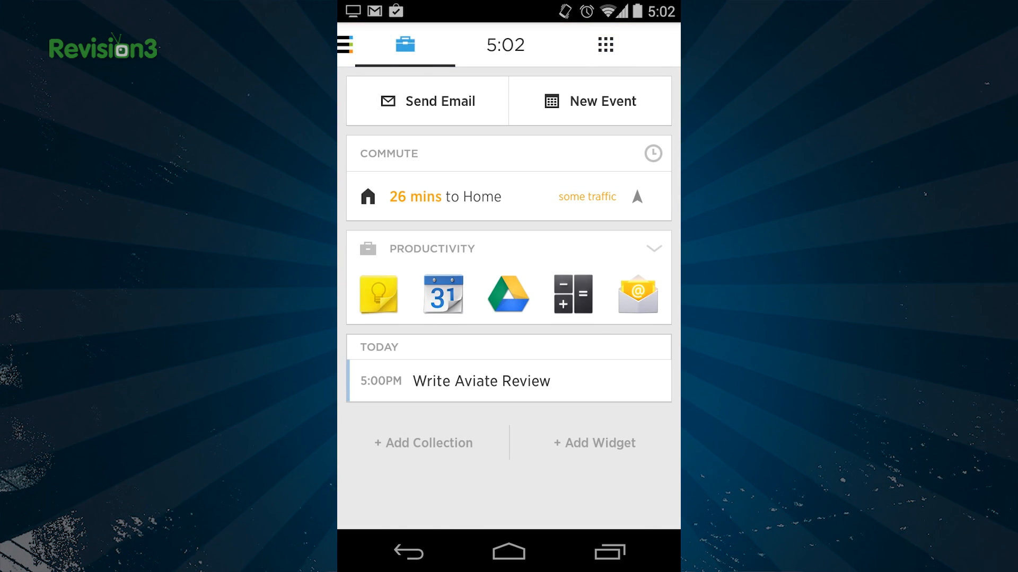
click(346, 45)
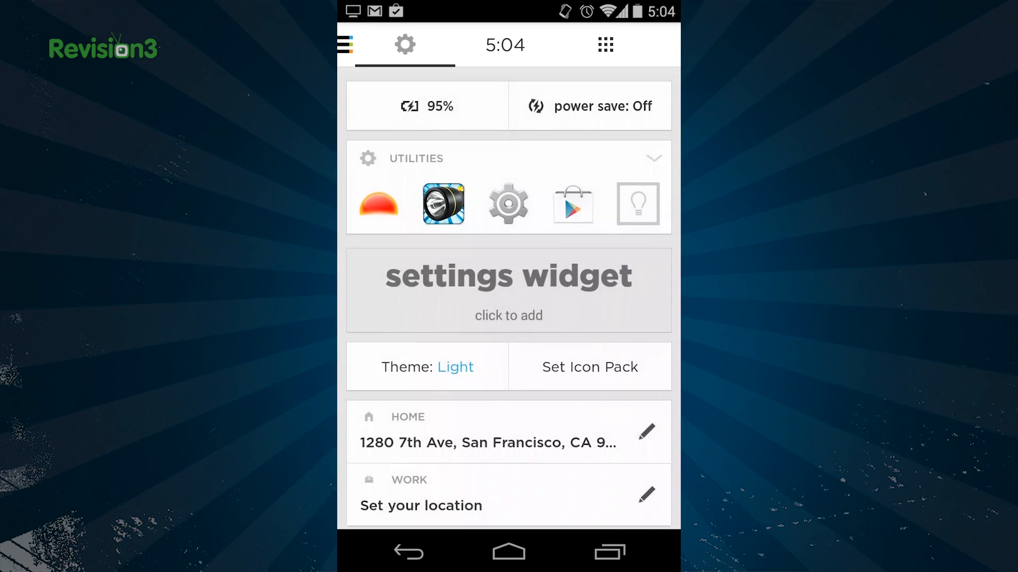
click(426, 367)
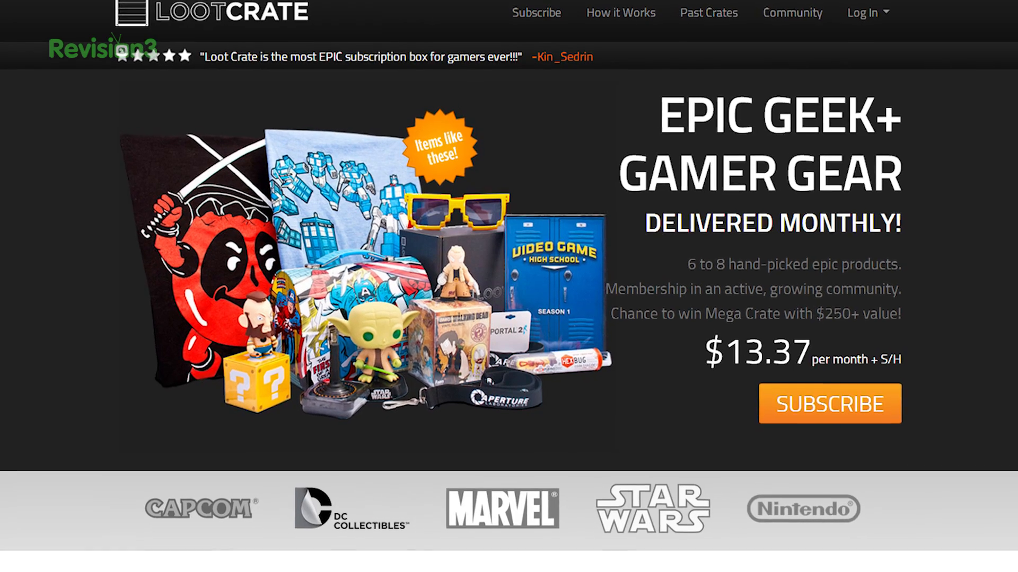
- Click Subscribe on Loot Crate to show the 1-, 3- and 6-month plans
click(831, 404)
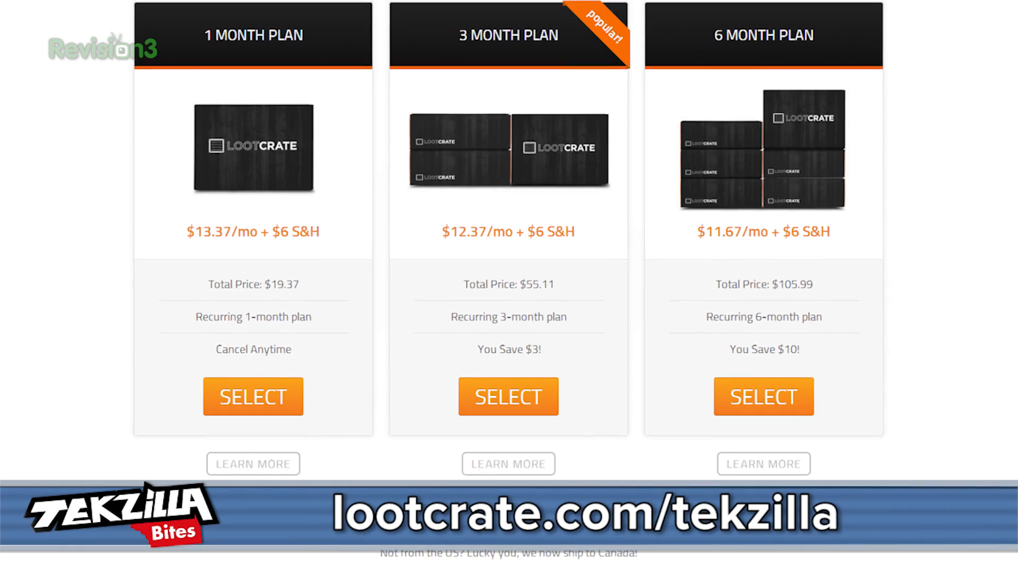